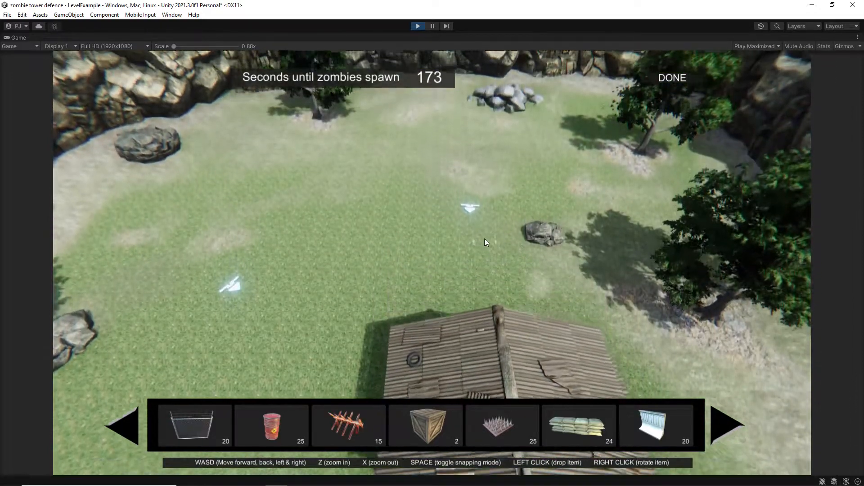
# Drop spike barriers and a mine on the LevelExample grass, entering first-person sniper view.
pyautogui.press('w')
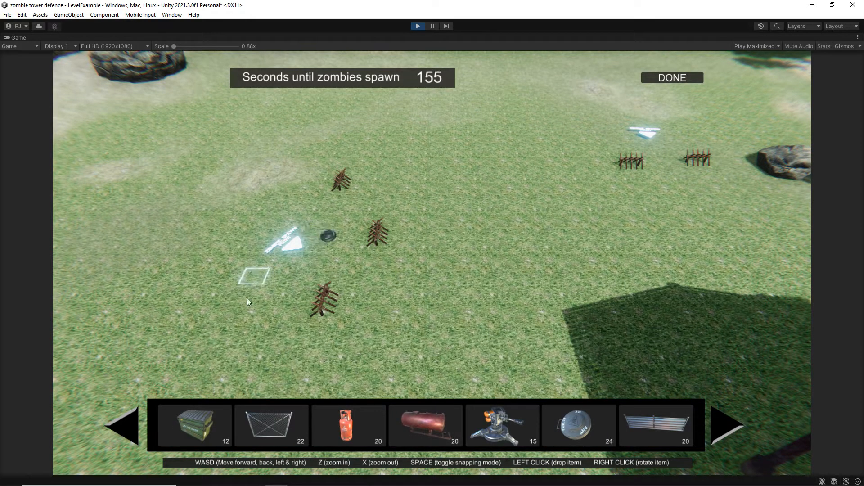
pyautogui.click(248, 303)
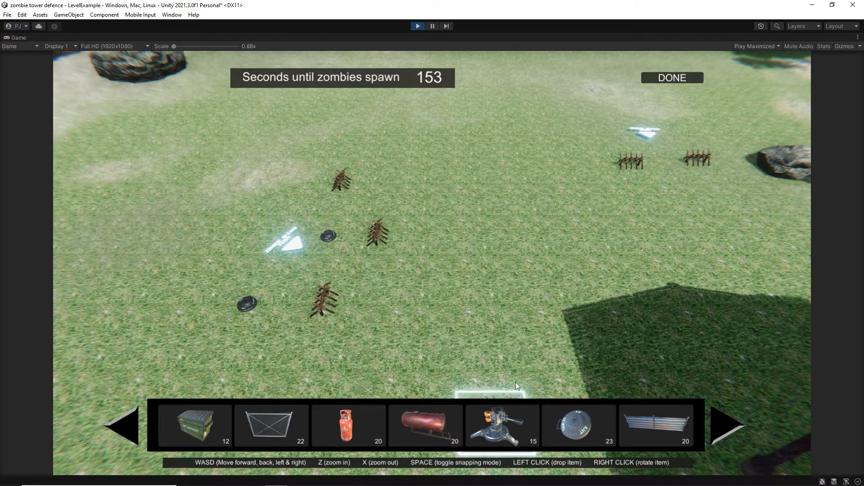
pyautogui.moveTo(476, 216)
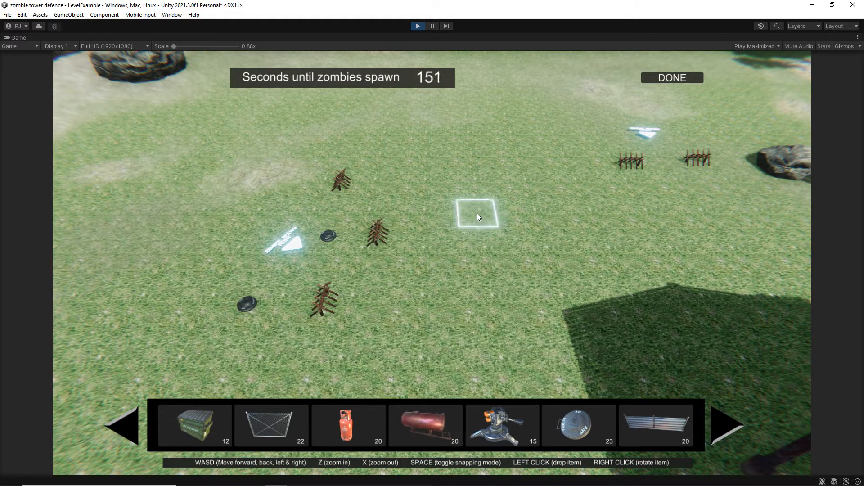
pyautogui.click(478, 216)
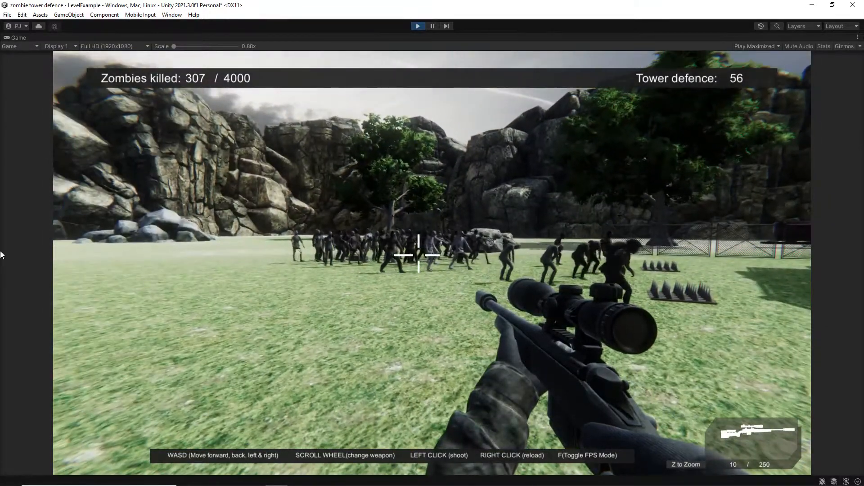
# Scope in with Z, shoot zombies, and toggle F while moving to Test Scene.
pyautogui.press('z')
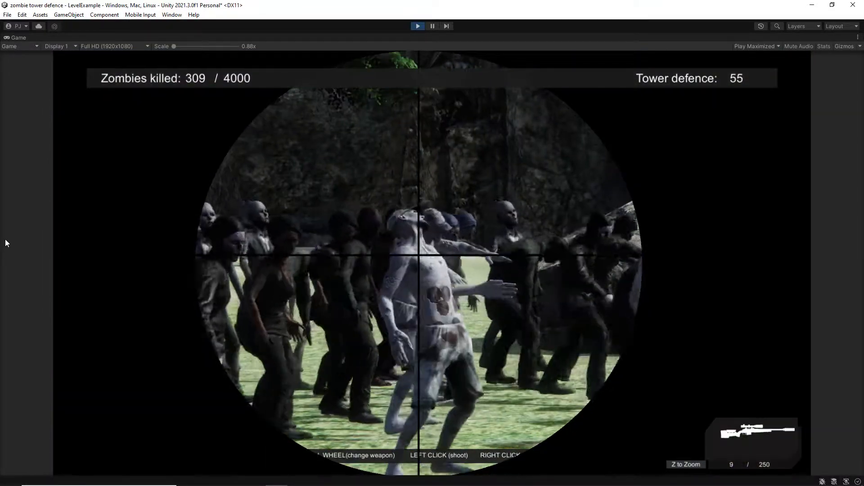
pyautogui.click(420, 253)
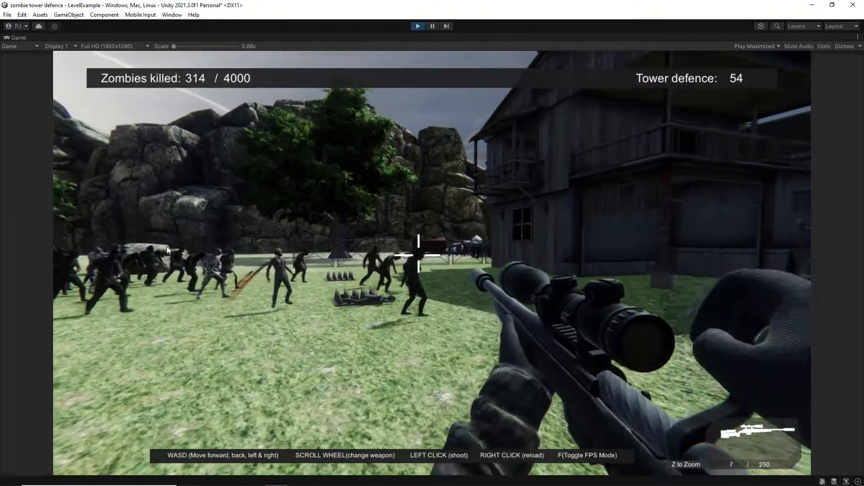
pyautogui.press('f')
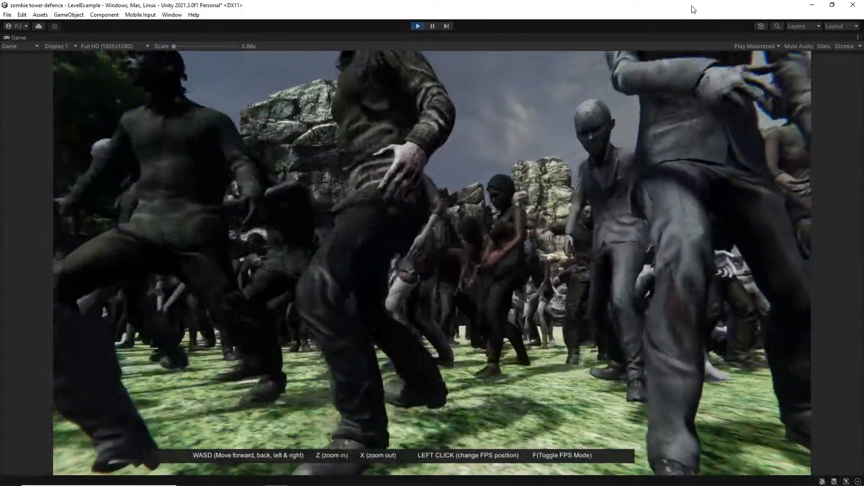
pyautogui.press('f')
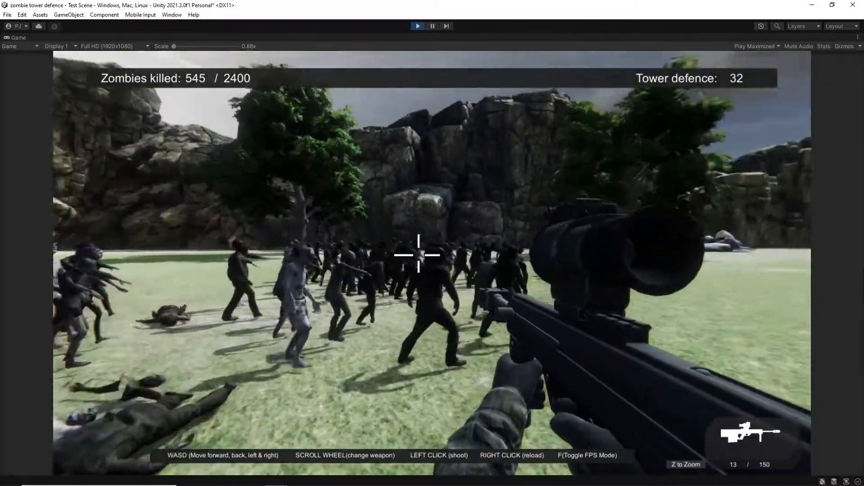
# View the PropPlacement scene's barrels and chain-link fences on the terrain.
pyautogui.press('z')
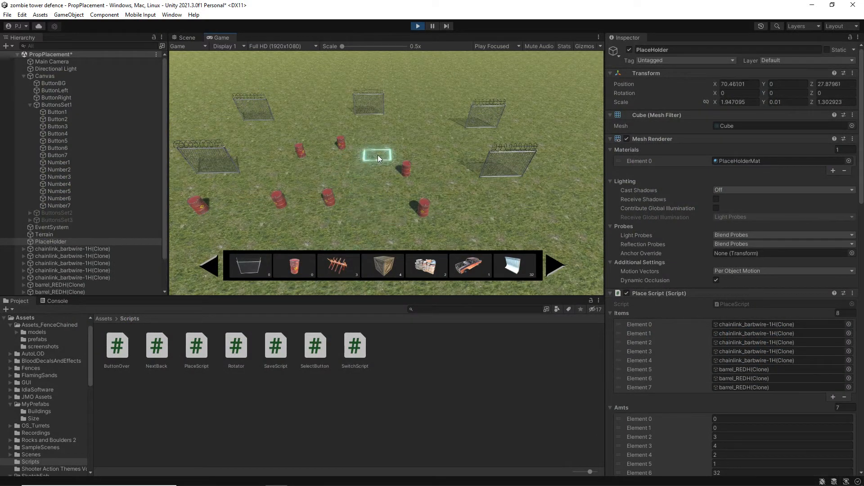
# Place turrets, spike traps and chain-link fence sections during LevelExample's placement phase.
pyautogui.click(444, 184)
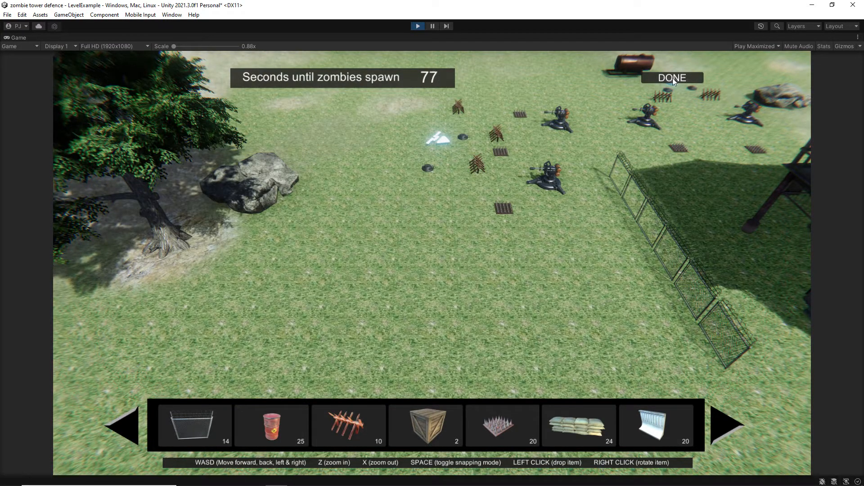
# Click DONE to start the zombie wave, then show the CharacterSetup zombie models.
pyautogui.click(671, 77)
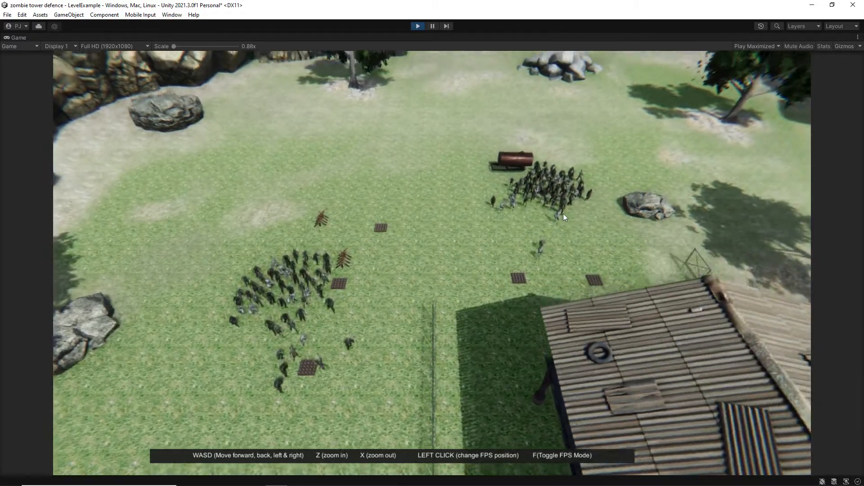
pyautogui.press('f')
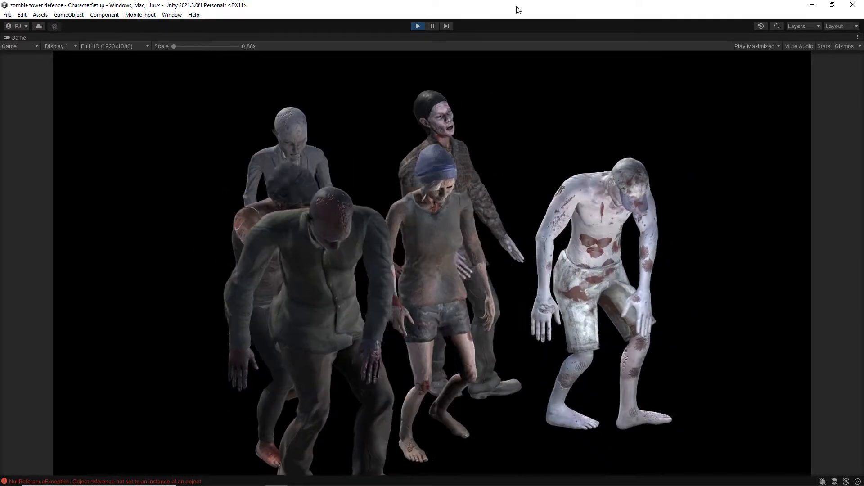
# Open LevelSelect and inspect the padlocked LockedL5 (1) tower thumbnail.
pyautogui.click(418, 26)
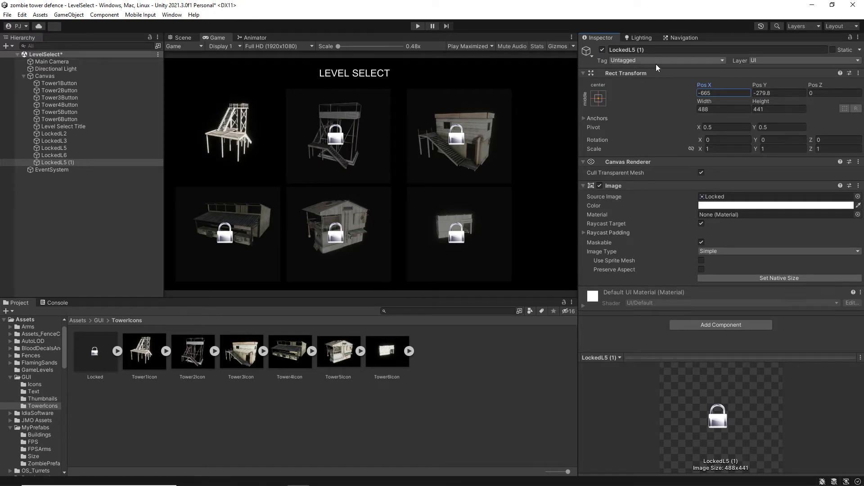
pyautogui.doubleClick(626, 49)
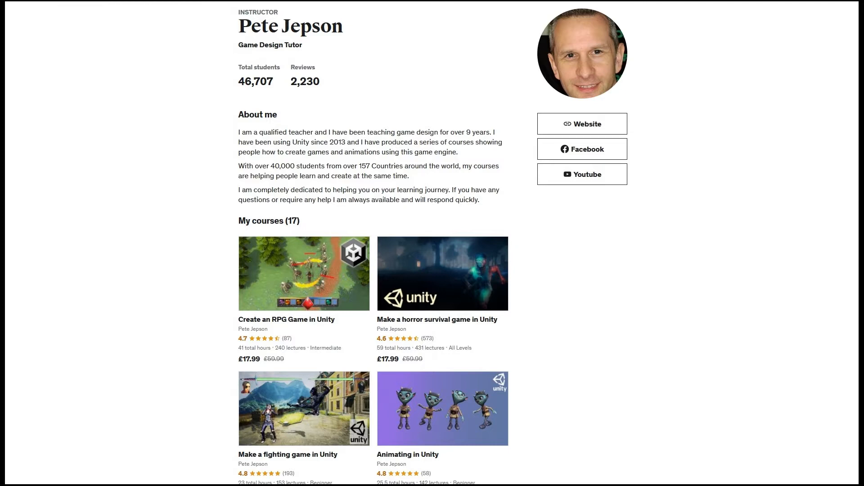
# Scroll the instructor profile through About me and My courses.
pyautogui.scroll(-3)
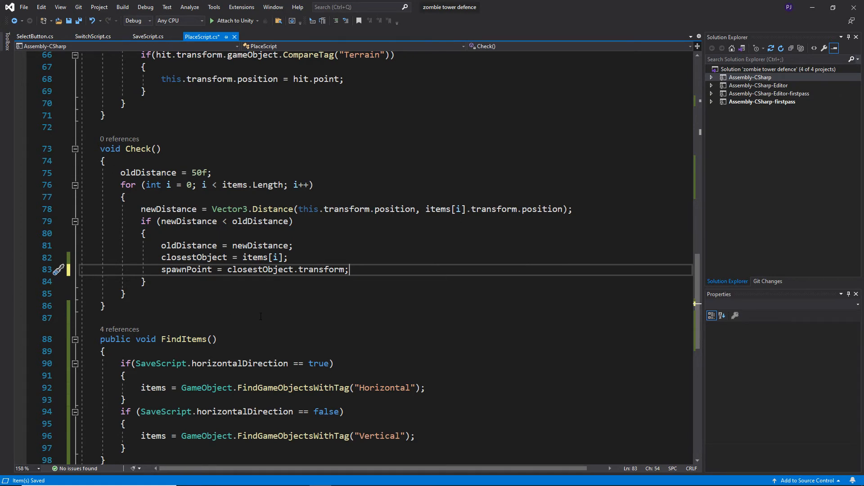
# Scroll PlaceScript.cs to the Check() method that sets spawnPoint to the closest item.
pyautogui.scroll(3)
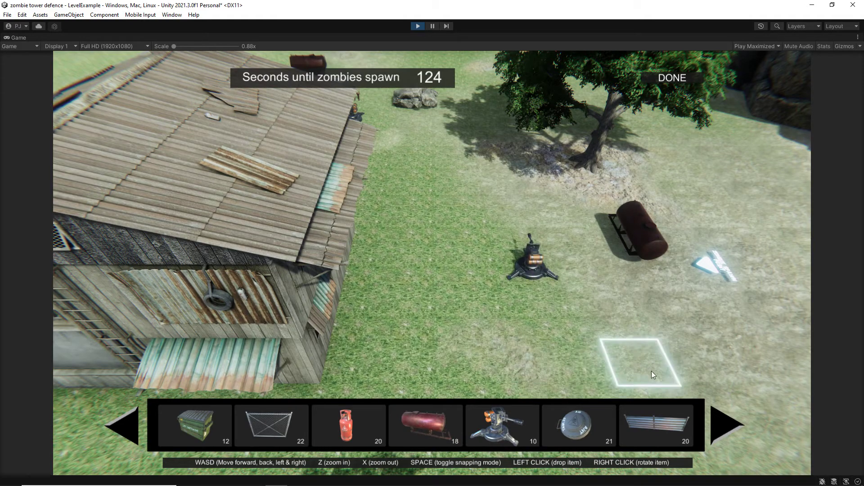
# Drop a prop, then toggle FPS mode off to watch turrets fire on zombies.
pyautogui.click(653, 375)
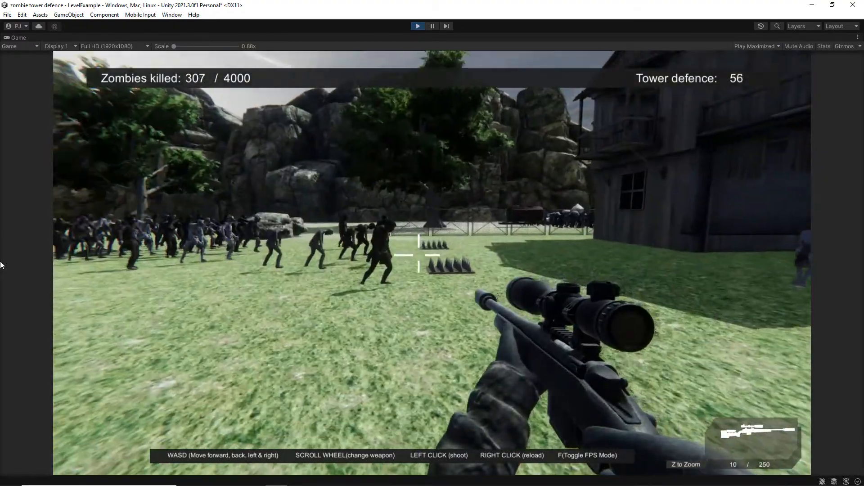
pyautogui.press('f')
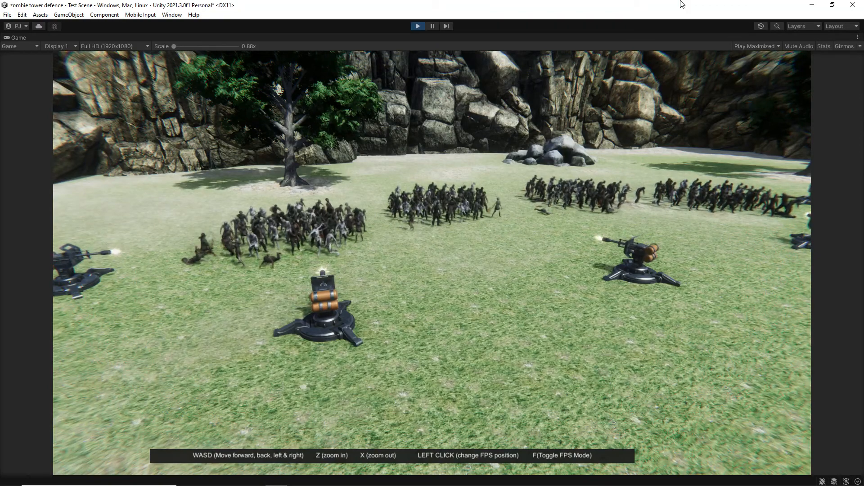